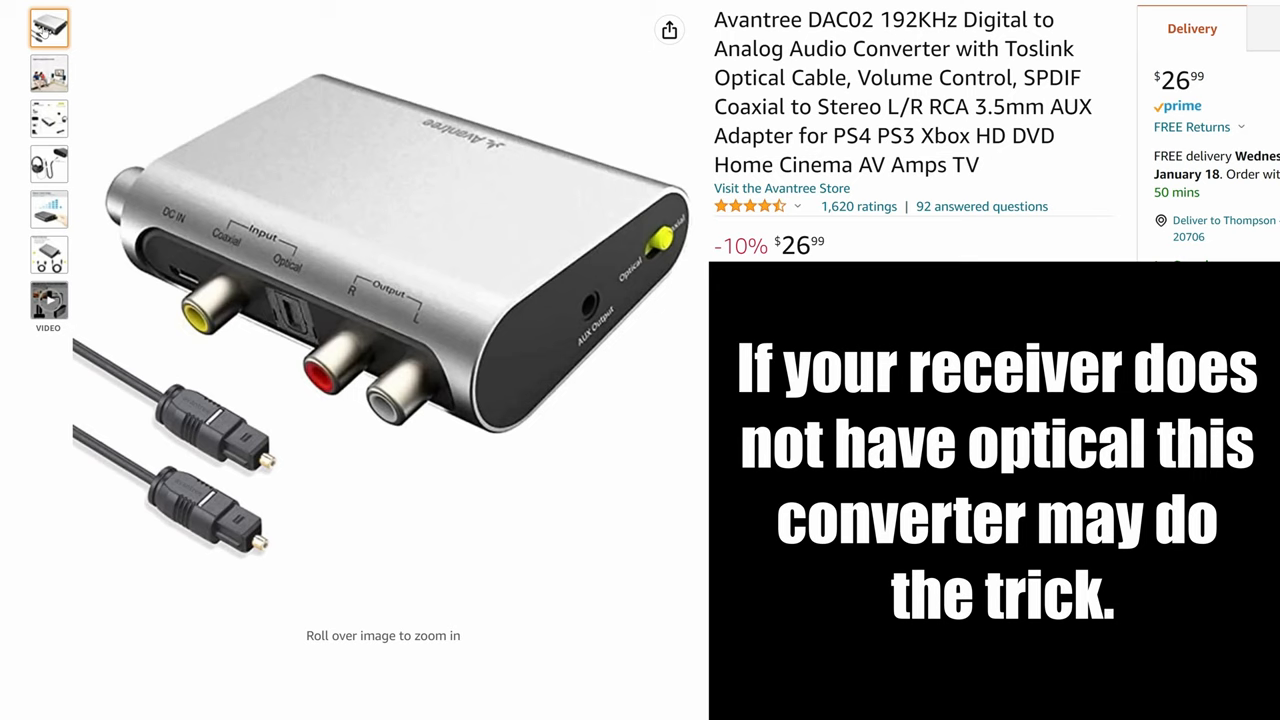
# Show the Volume Control Design picture as the Avantree DAC02 main product image
pyautogui.click(48, 208)
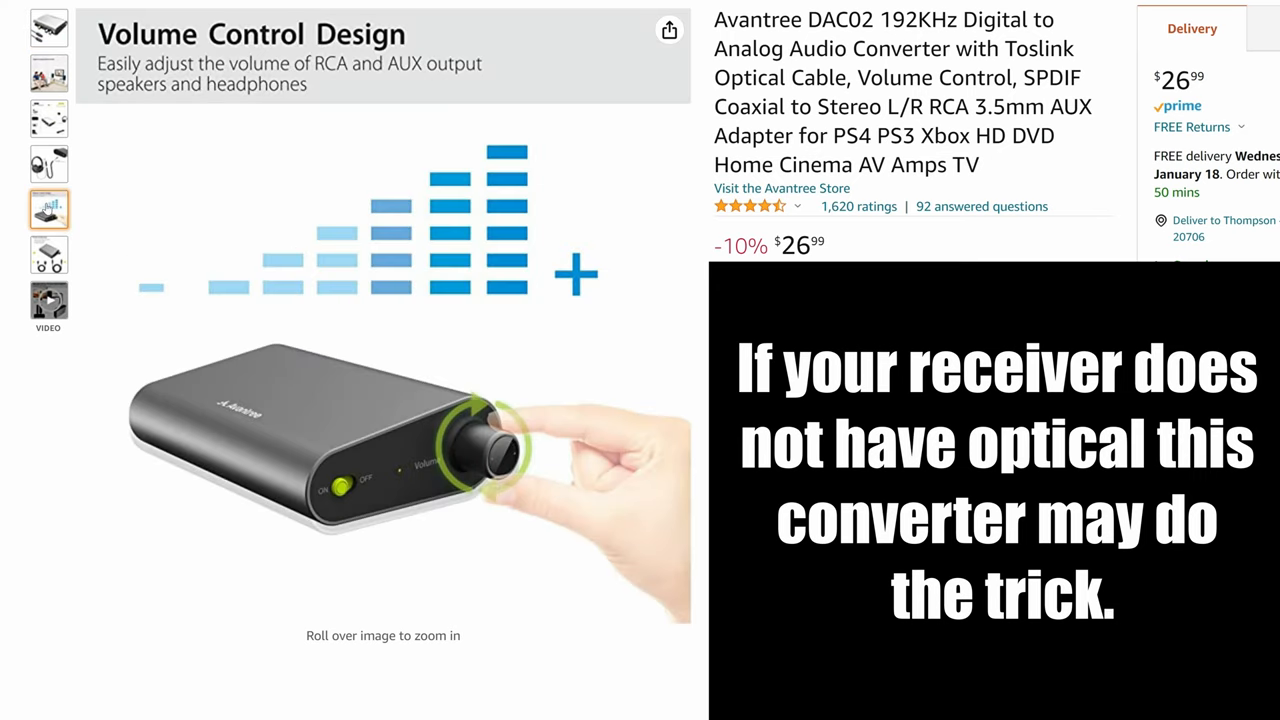